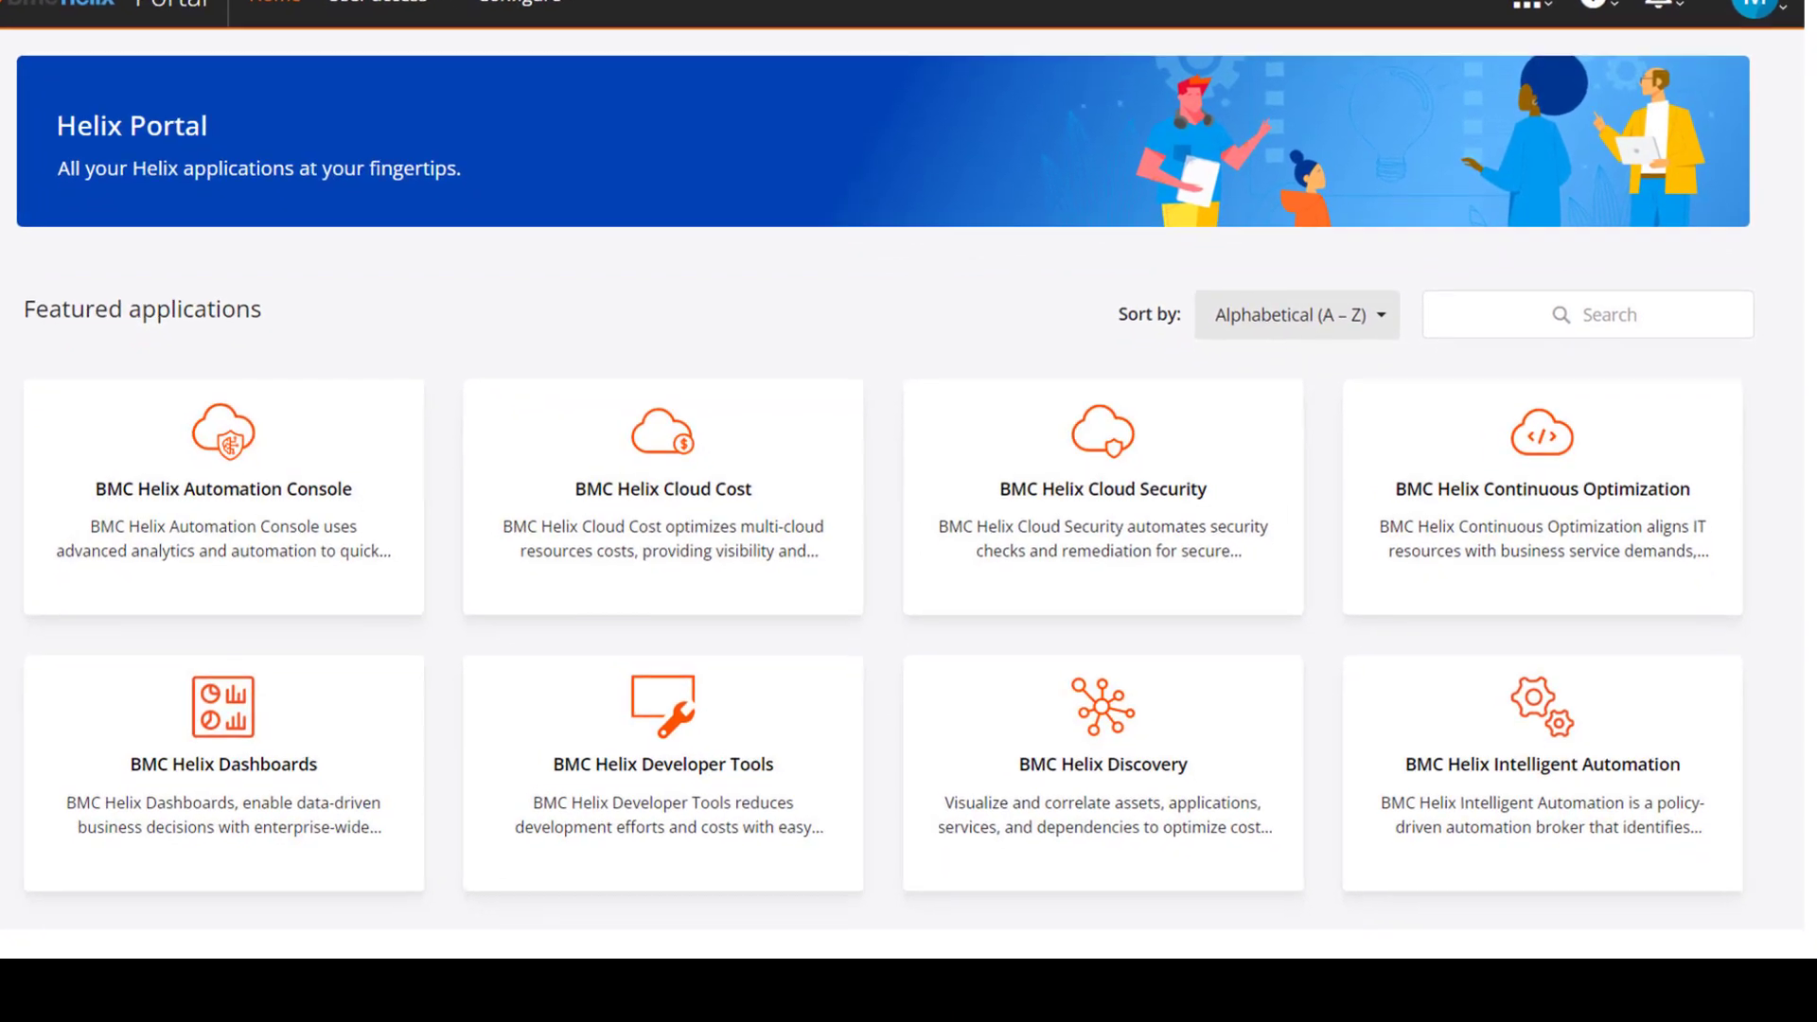
Edit the Consumer role from User access > Roles and permissions
scroll(down, 3)
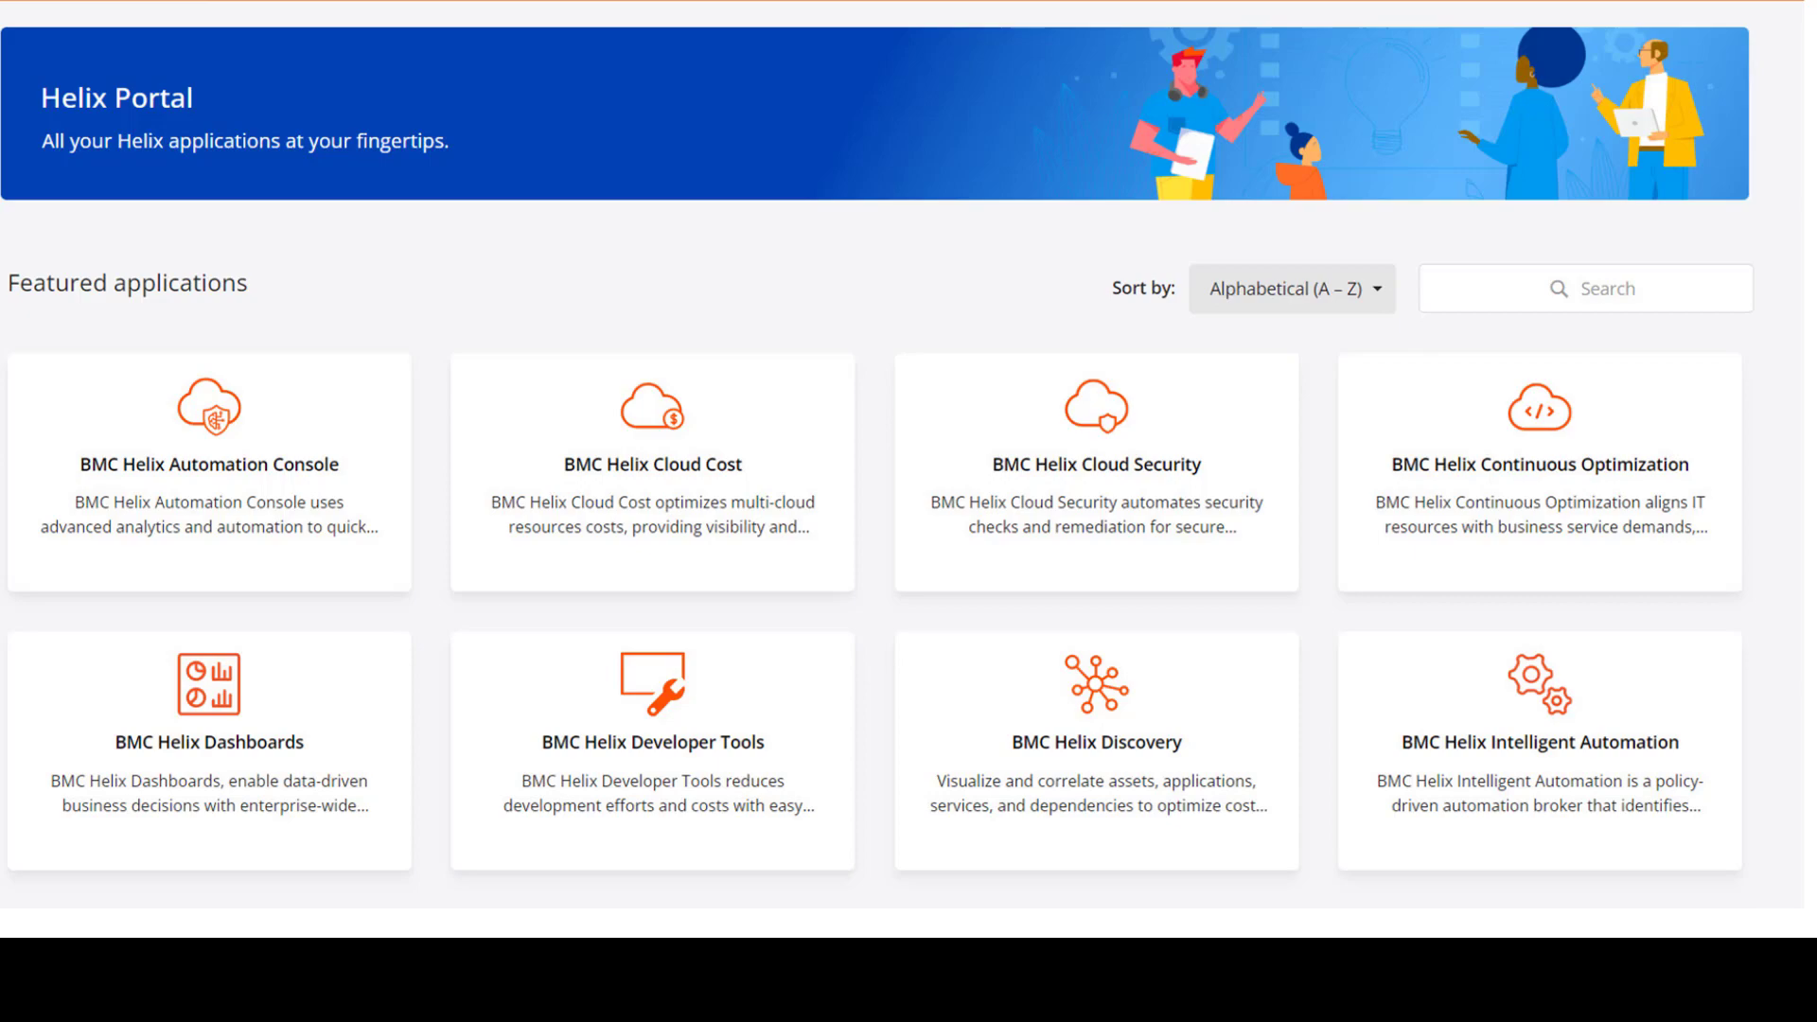
click(406, 32)
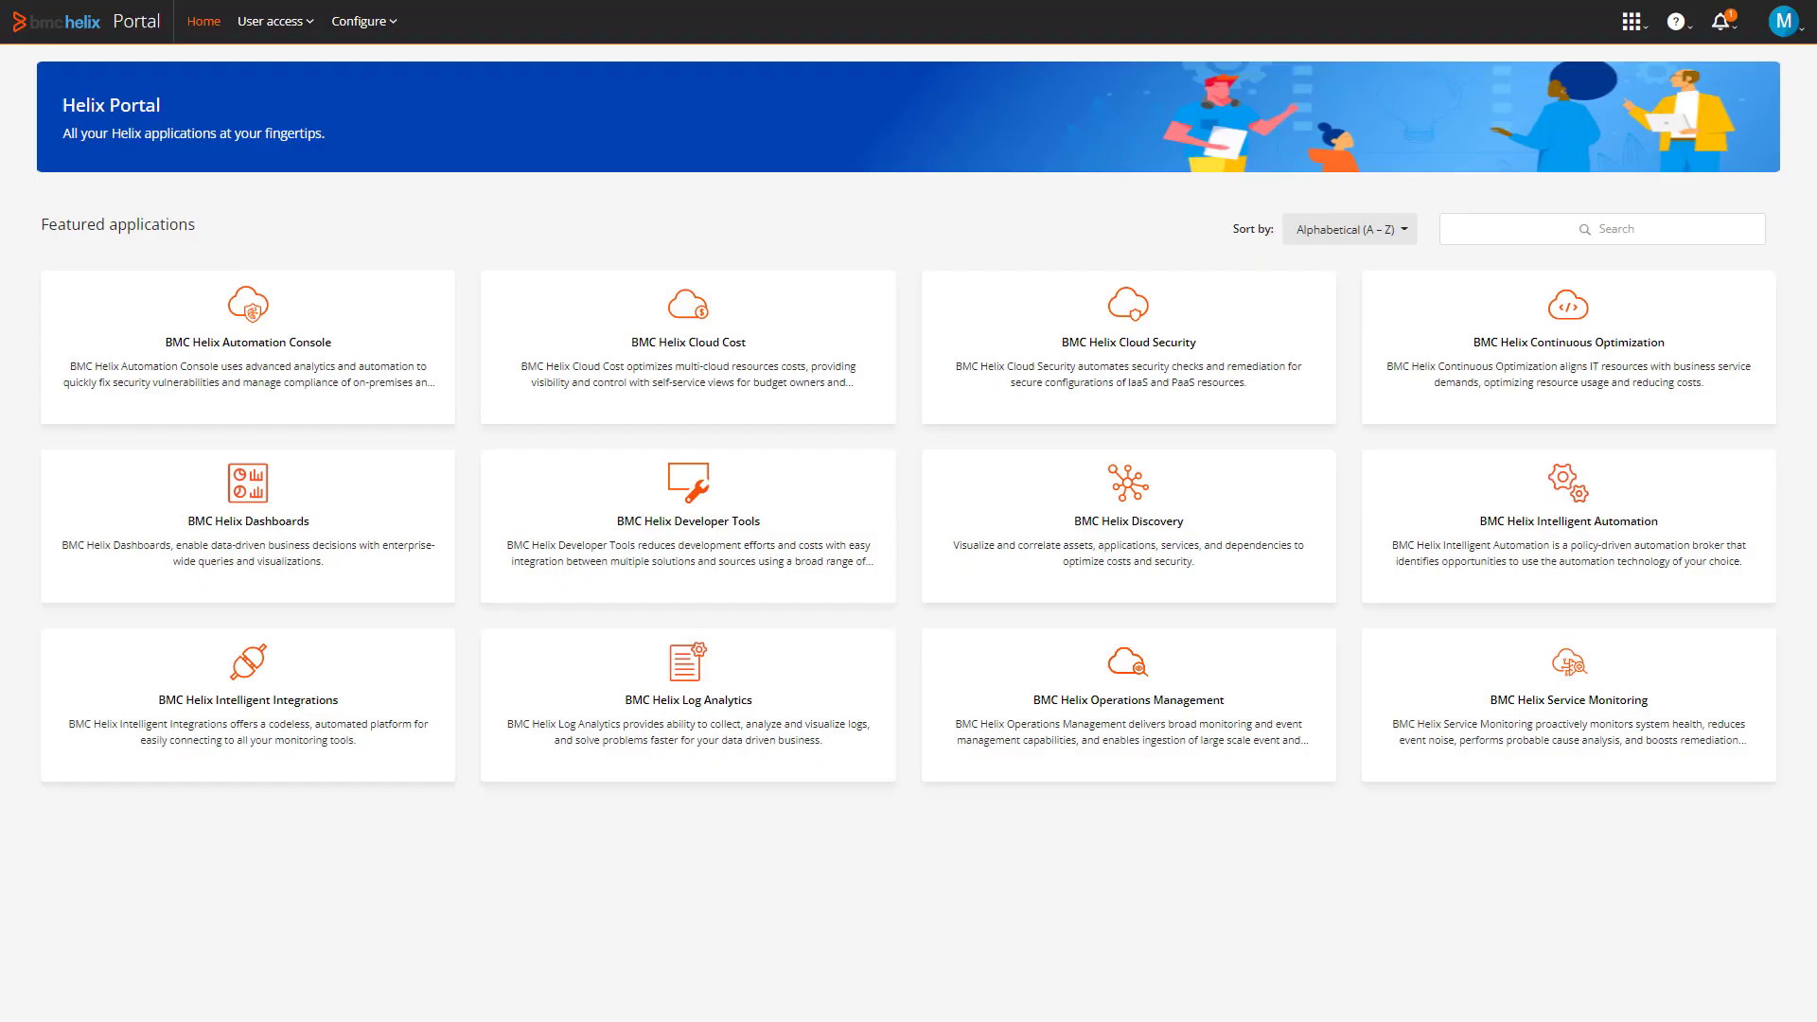
click(271, 21)
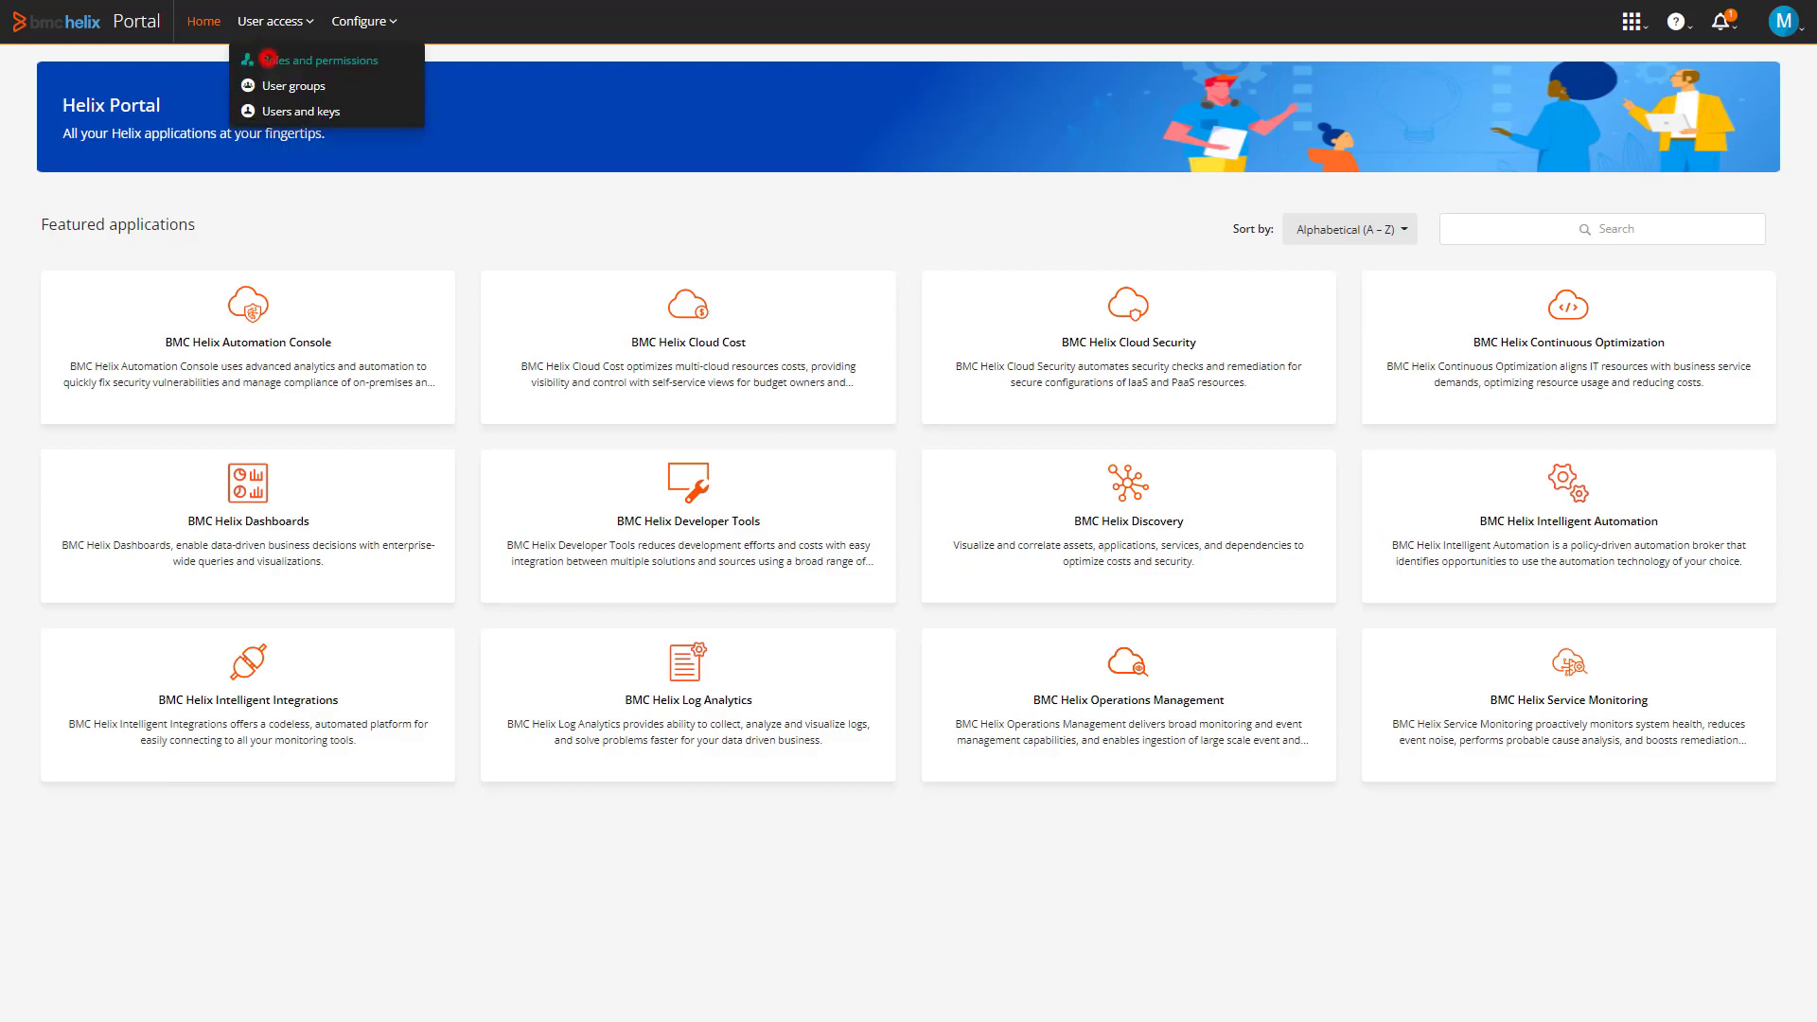
click(313, 59)
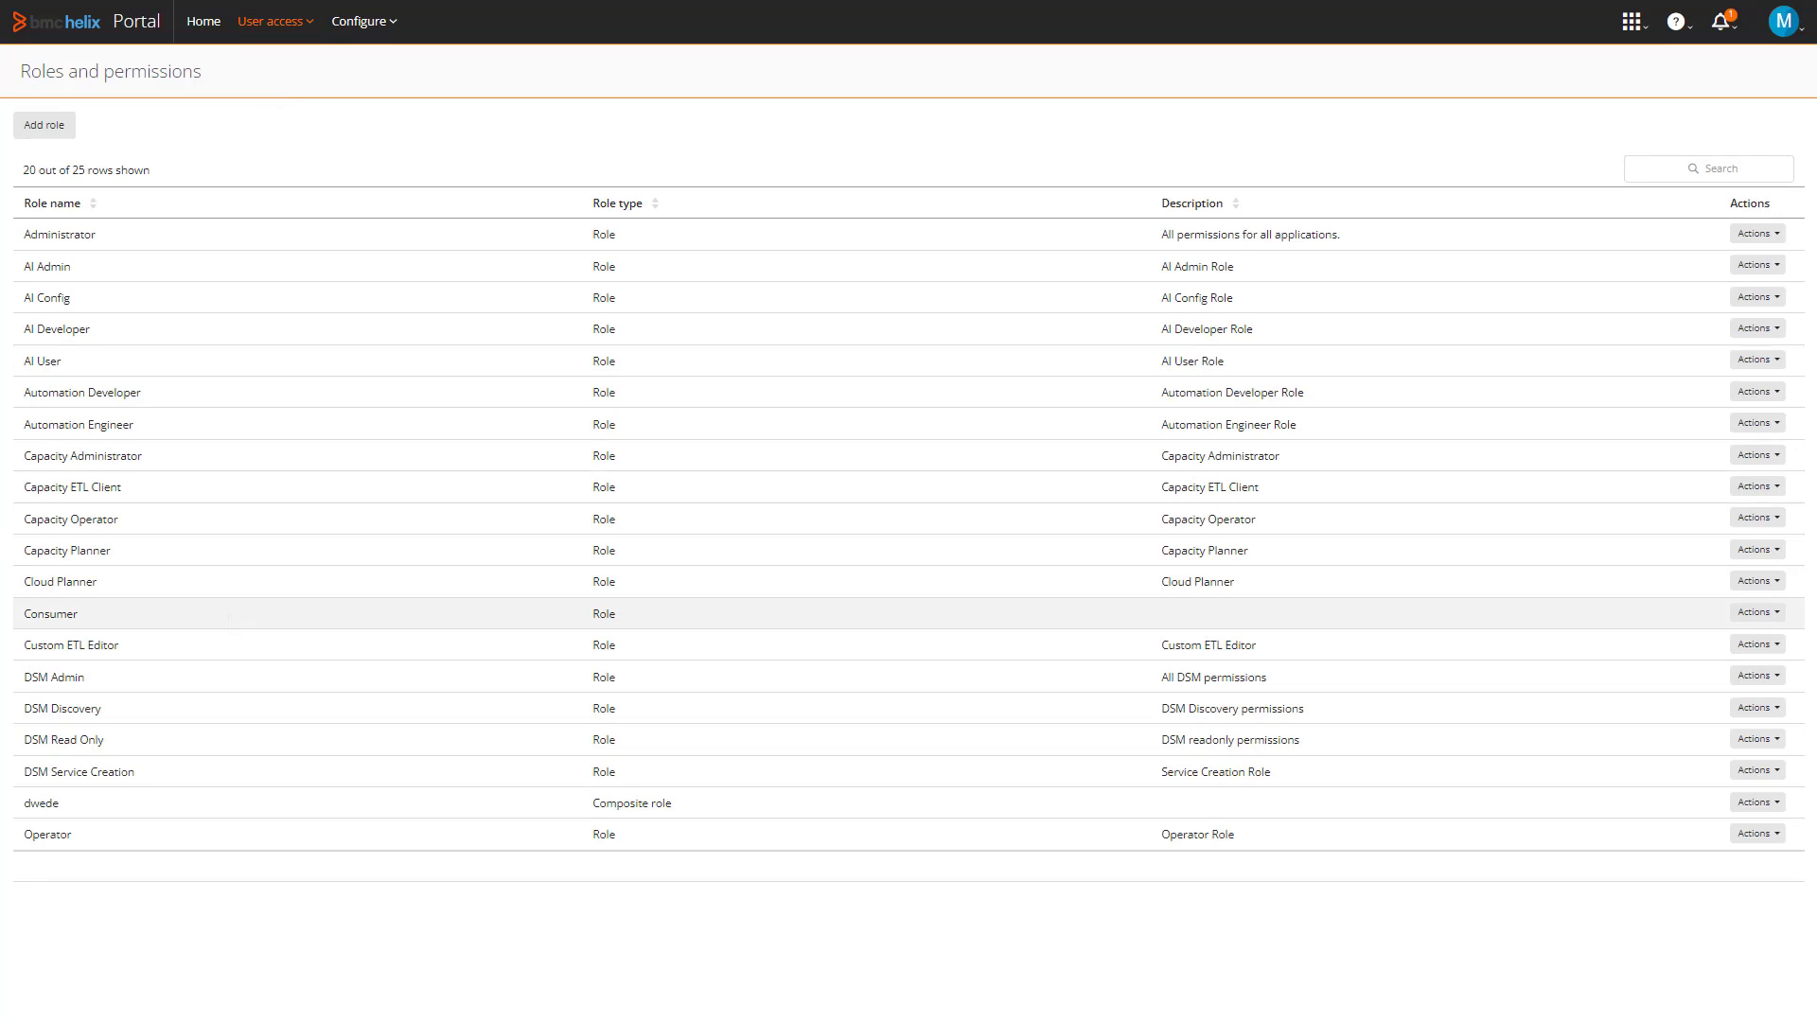
click(1756, 613)
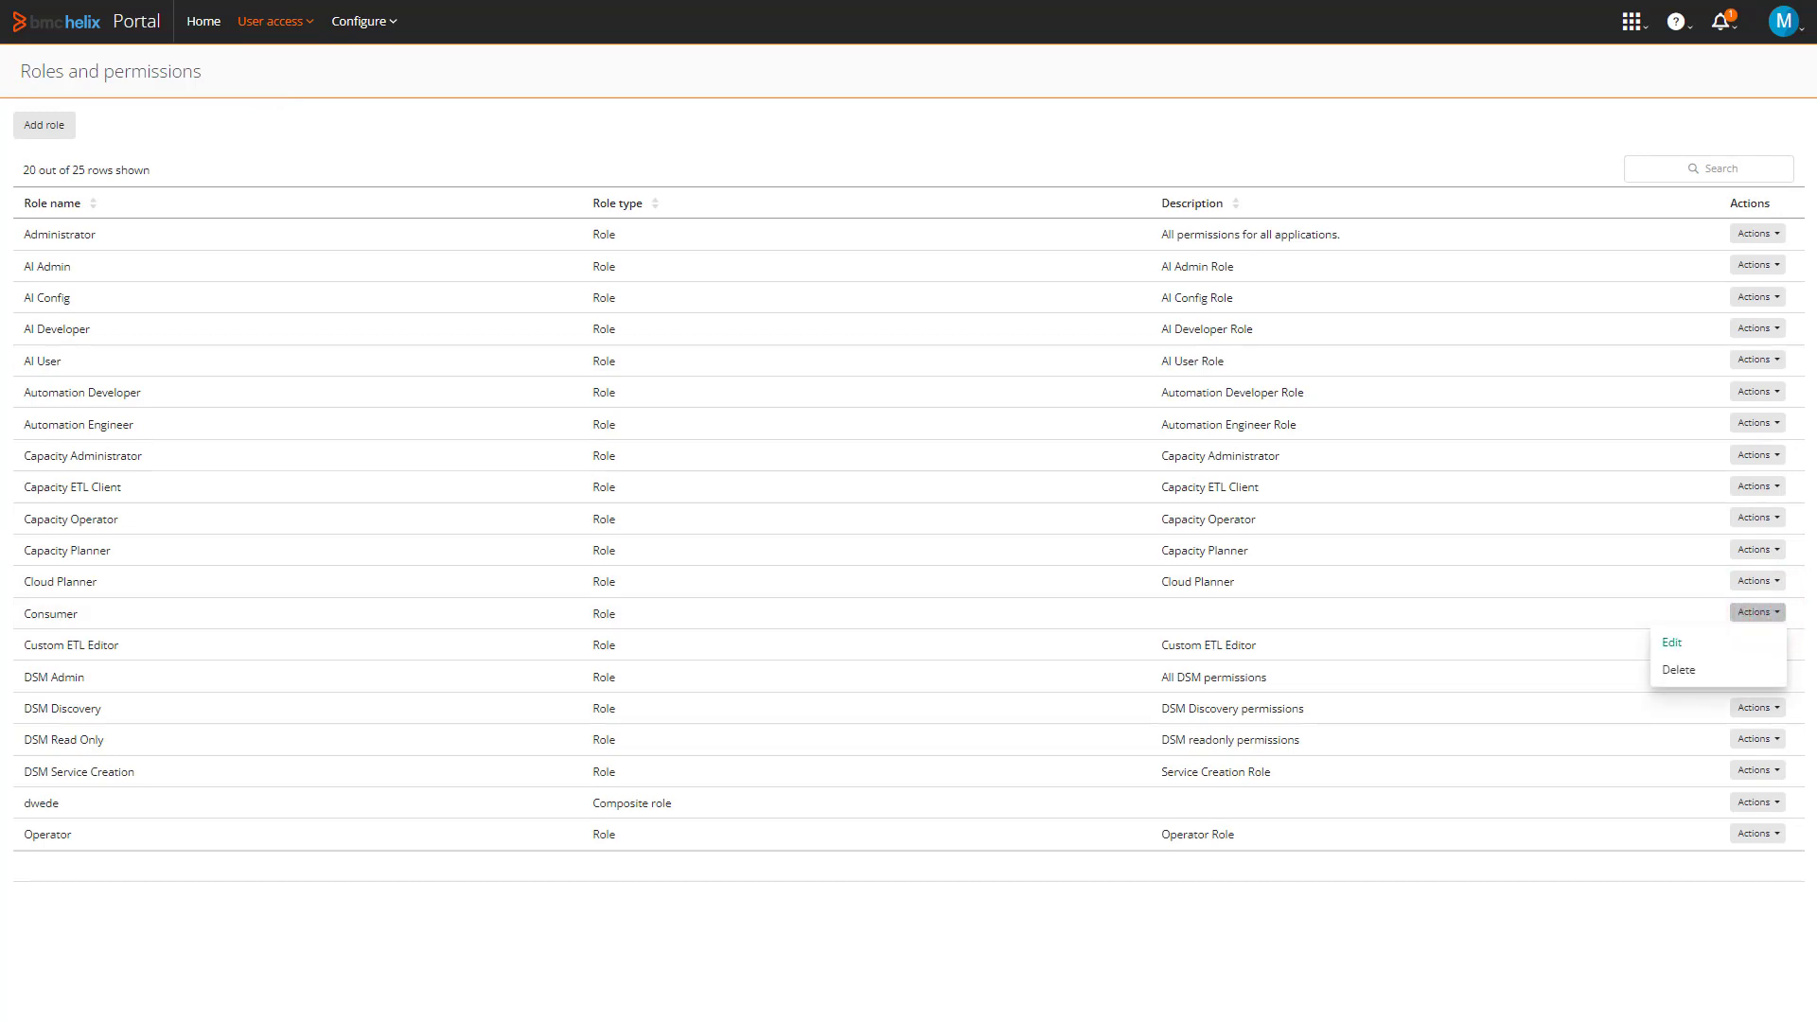
click(1670, 641)
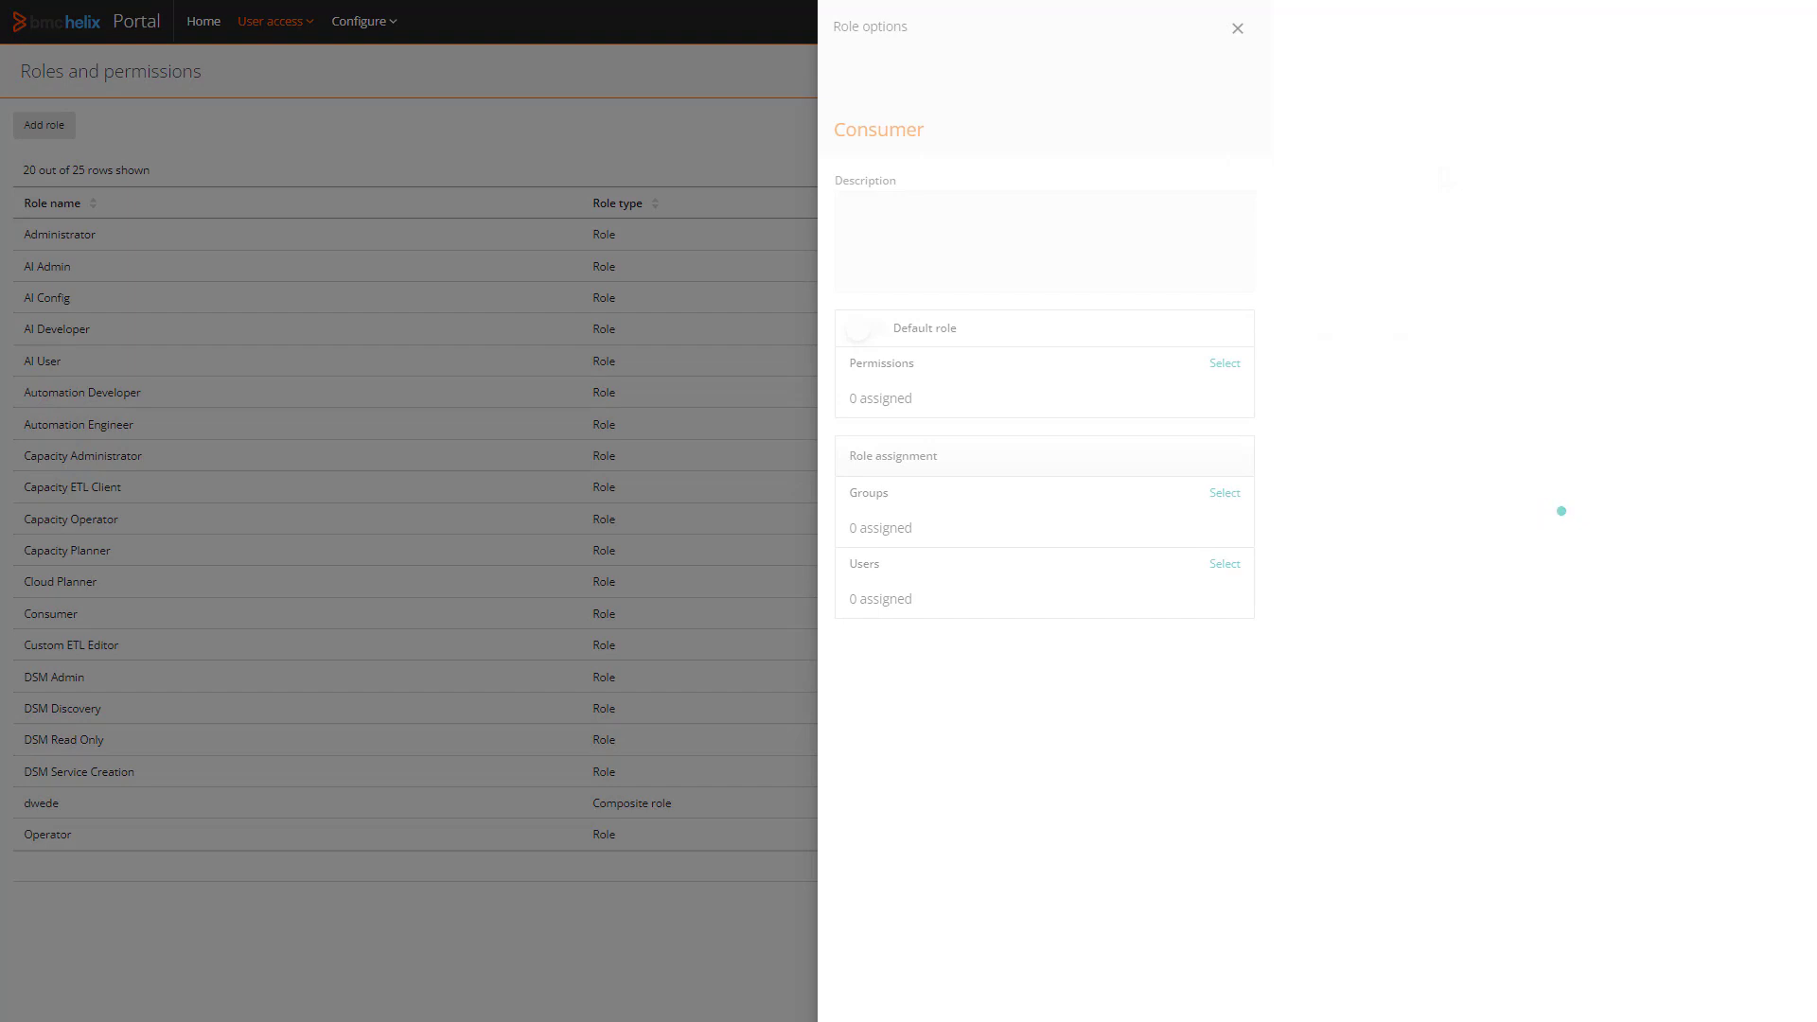
Give the Consumer role all Access Keys permissions and the dashboards viewer permission
click(1223, 362)
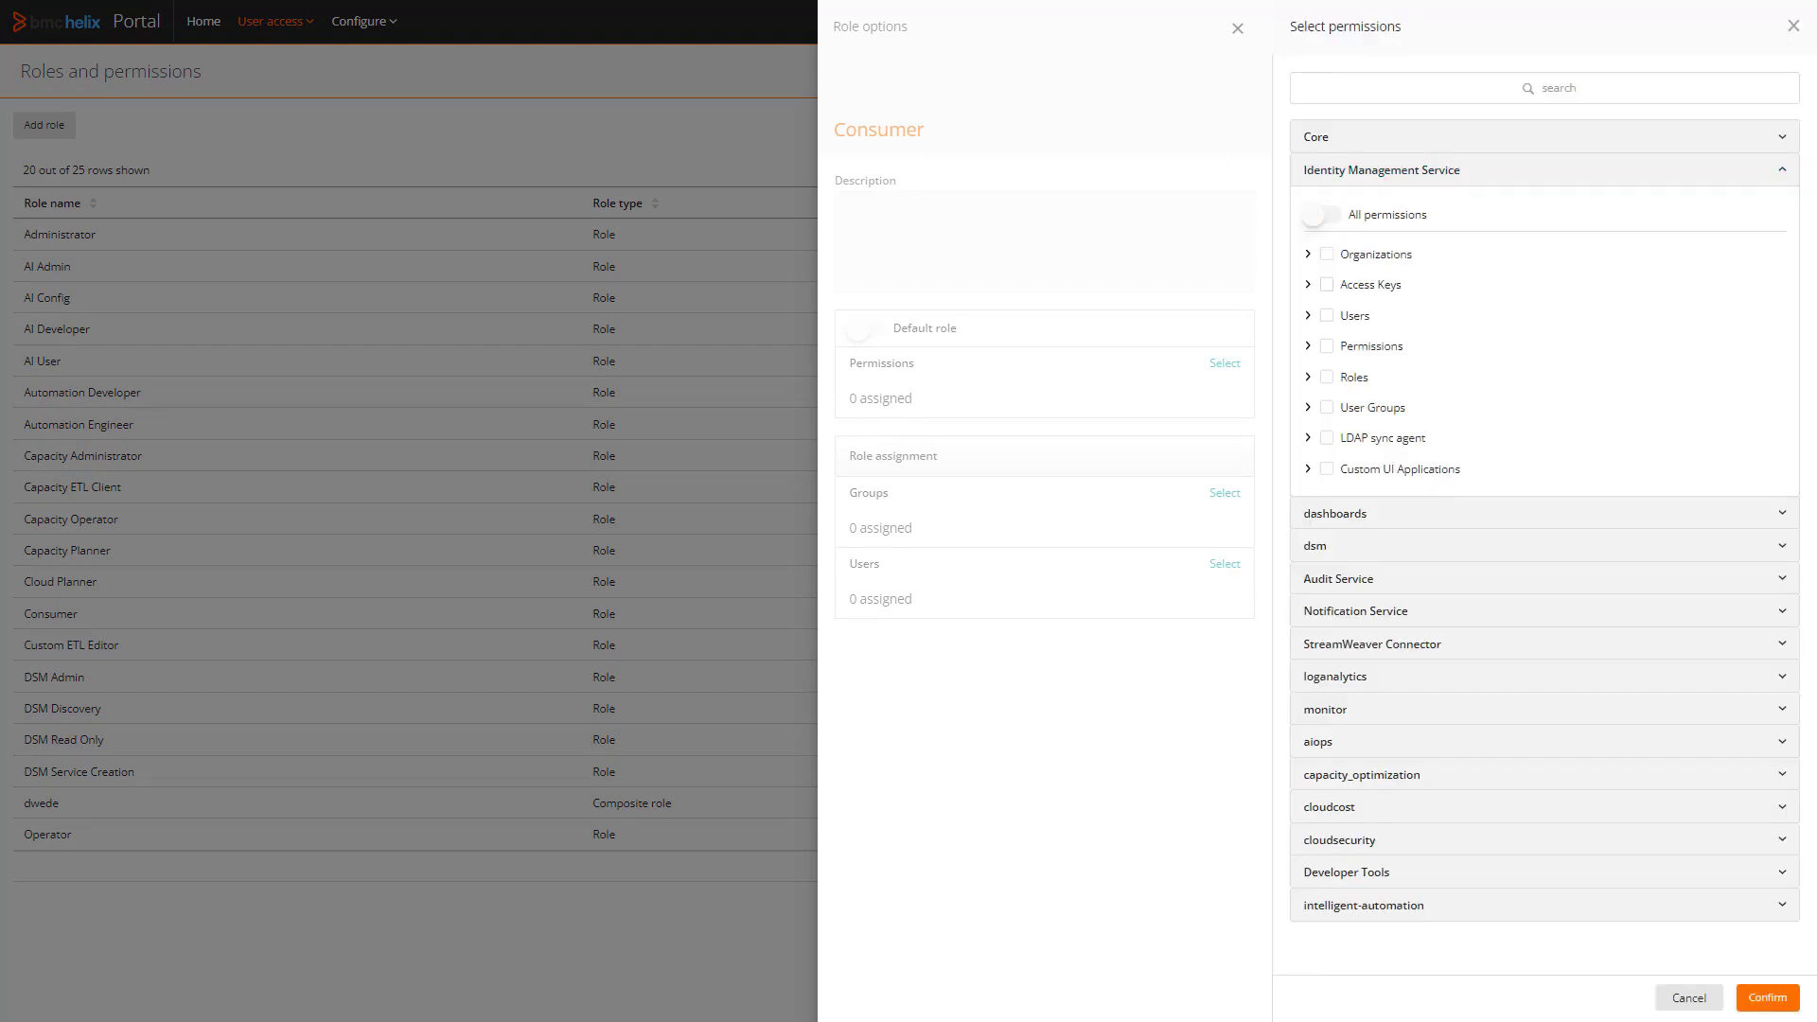
click(1327, 284)
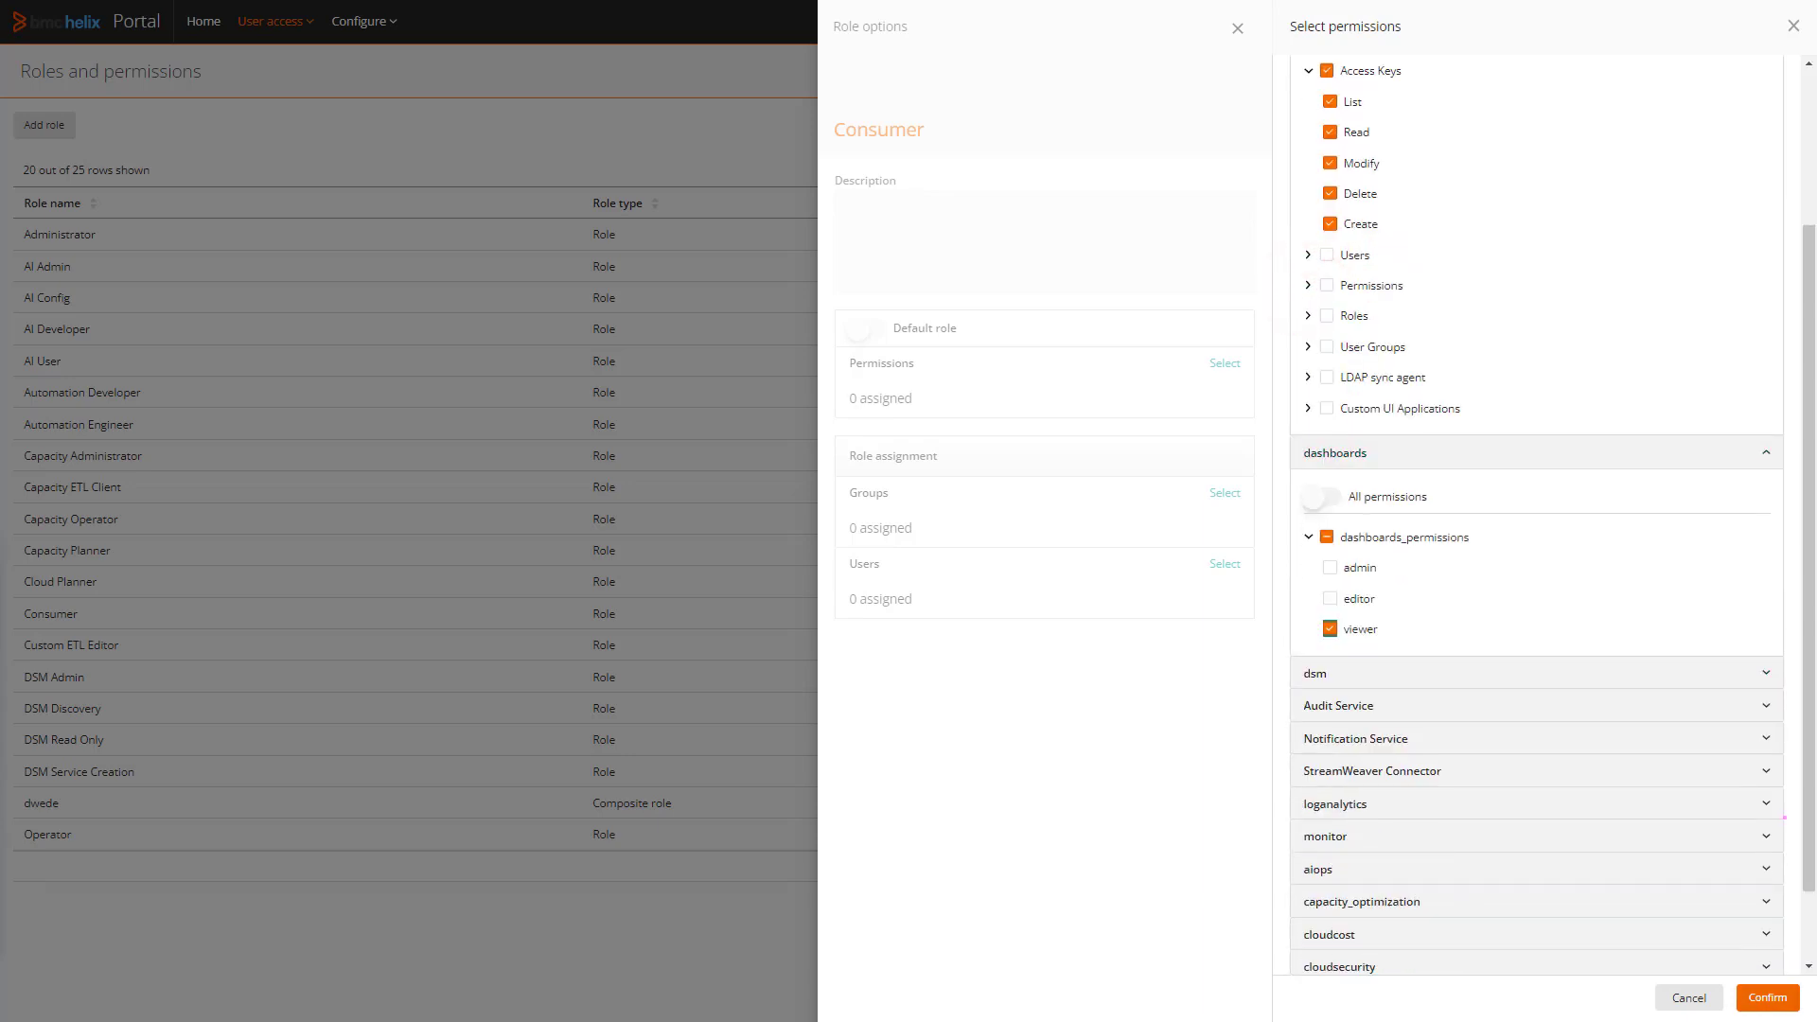
click(1766, 997)
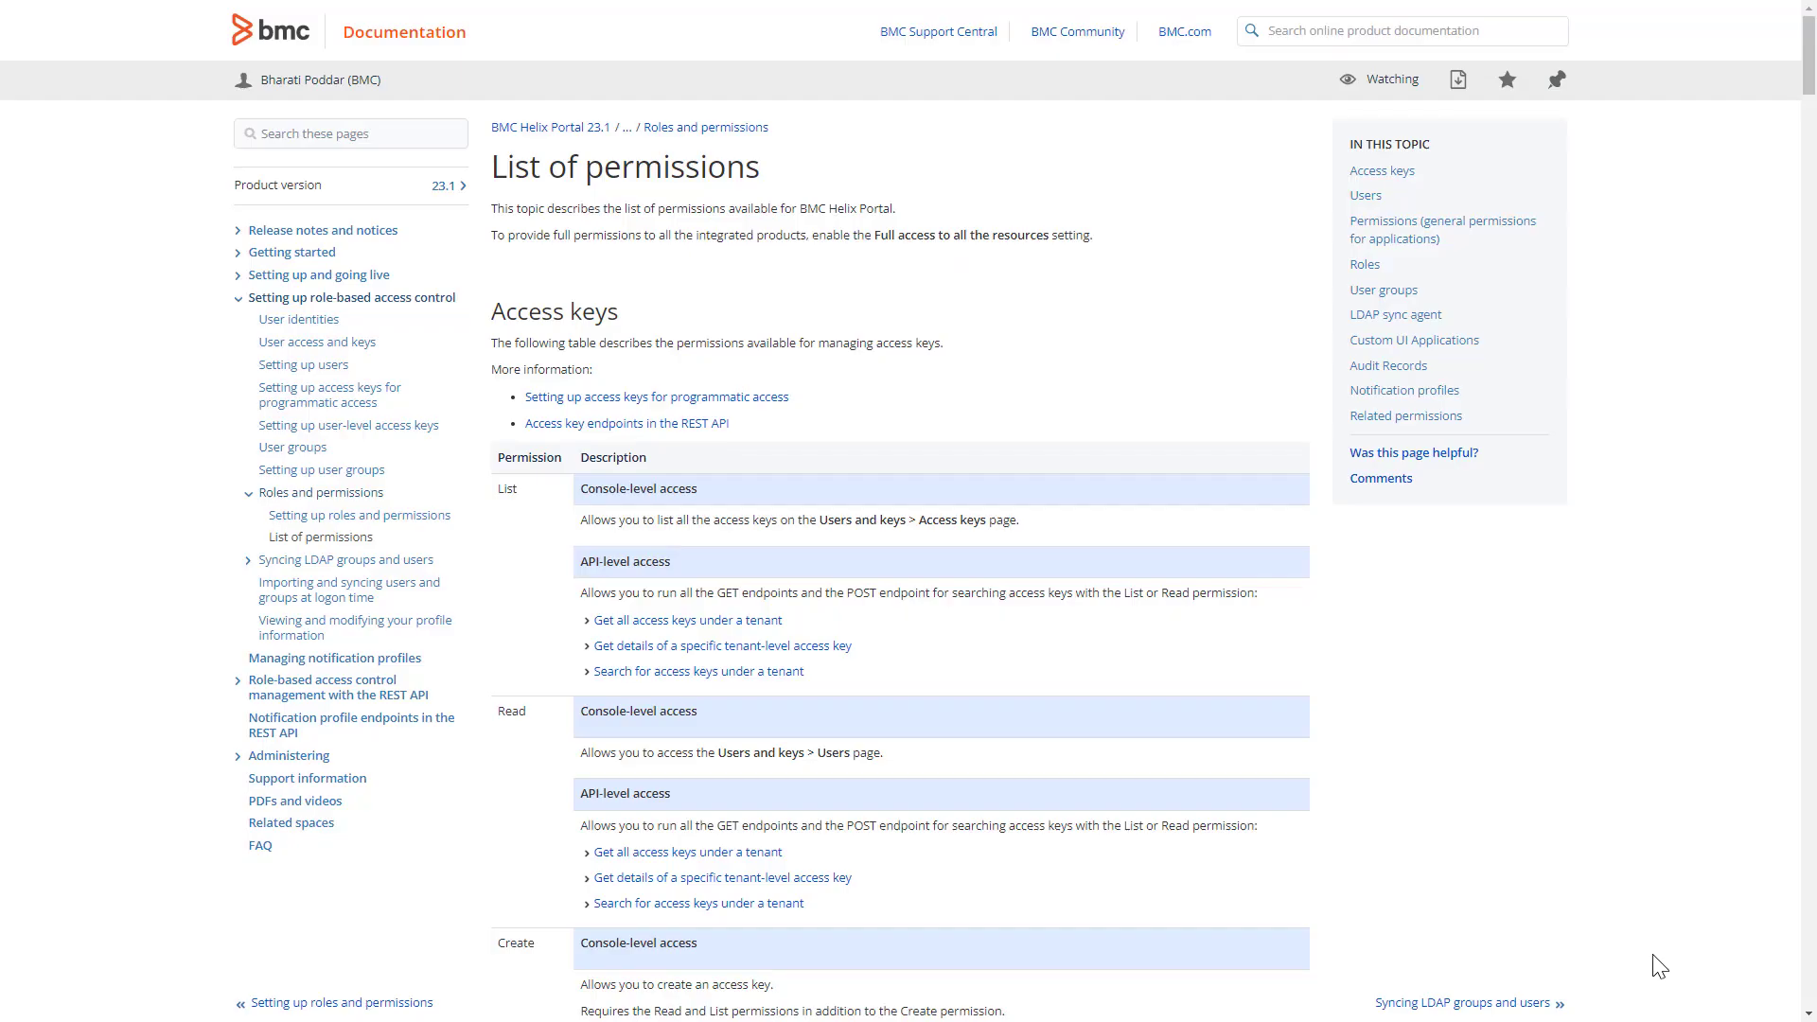
Scroll to the Create, Modify and Delete access key permission entries
scroll(down, 3)
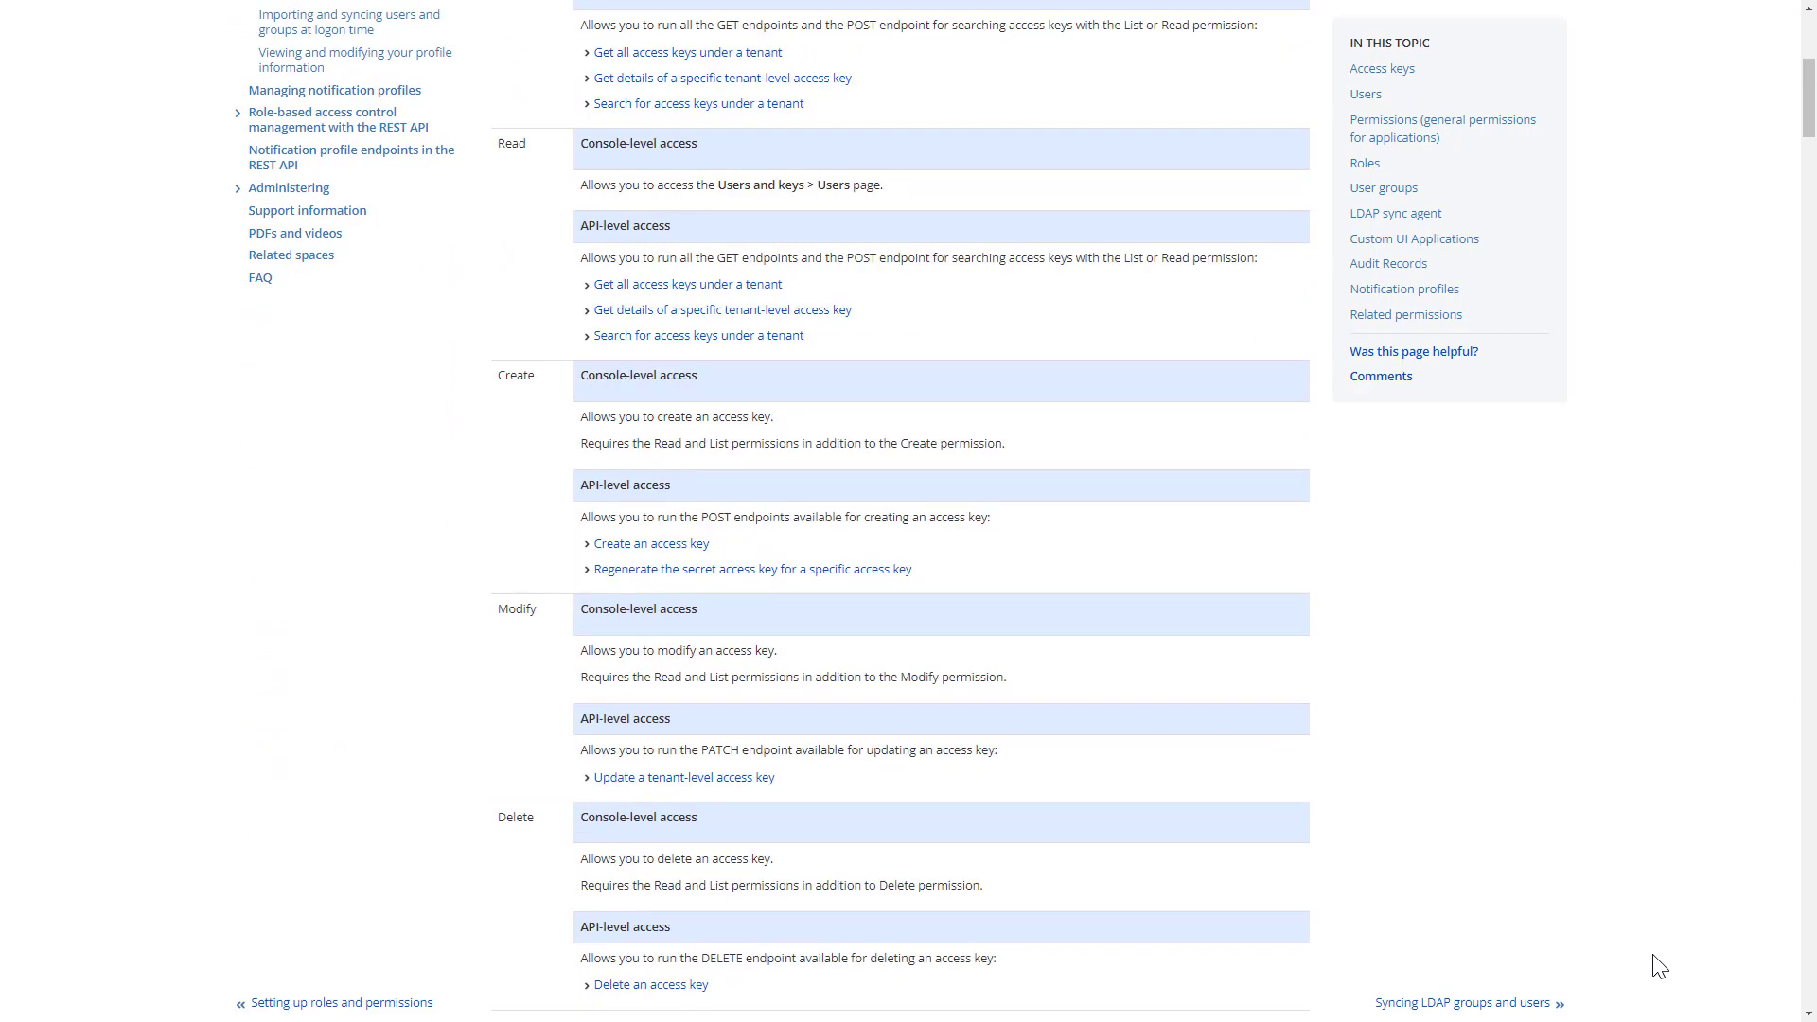